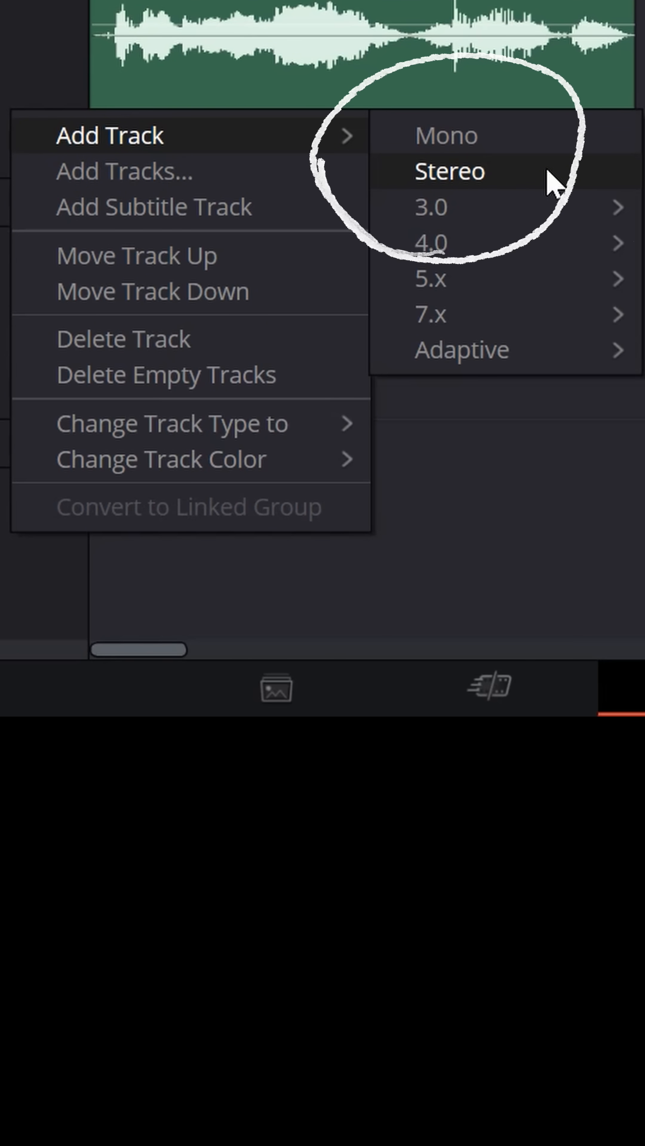
# Step: Add a new stereo audio track to the Fairlight timeline
pyautogui.click(449, 171)
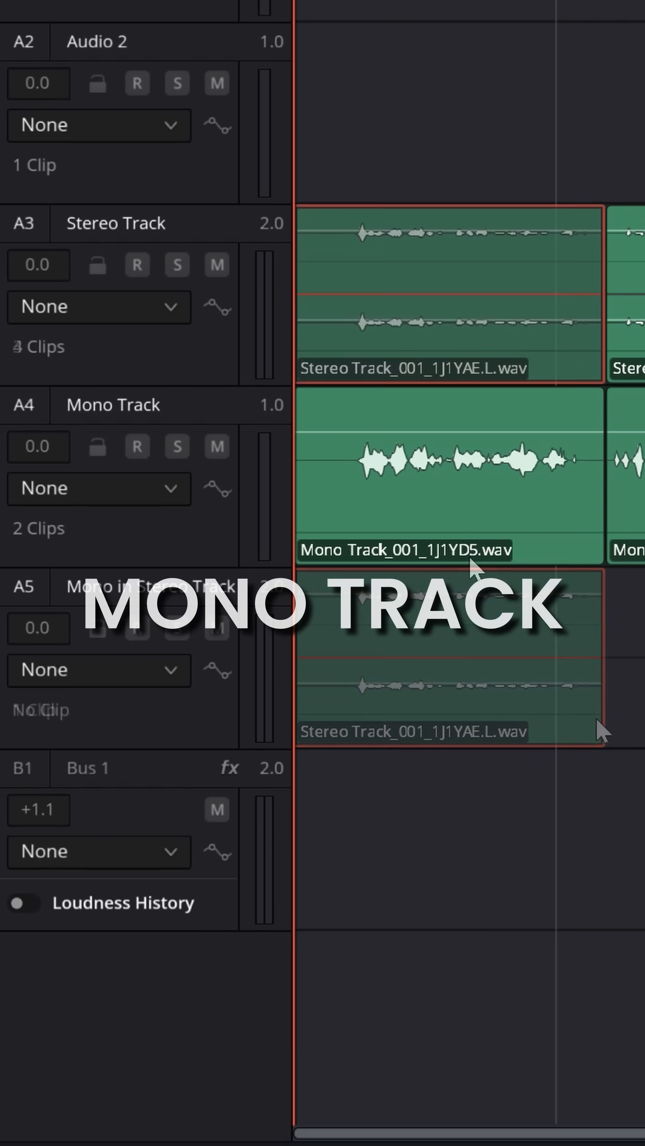
# Step: Move the Mono Track_001 clip from track A4 onto the A5 Mono in Stereo Track
pyautogui.click(461, 504)
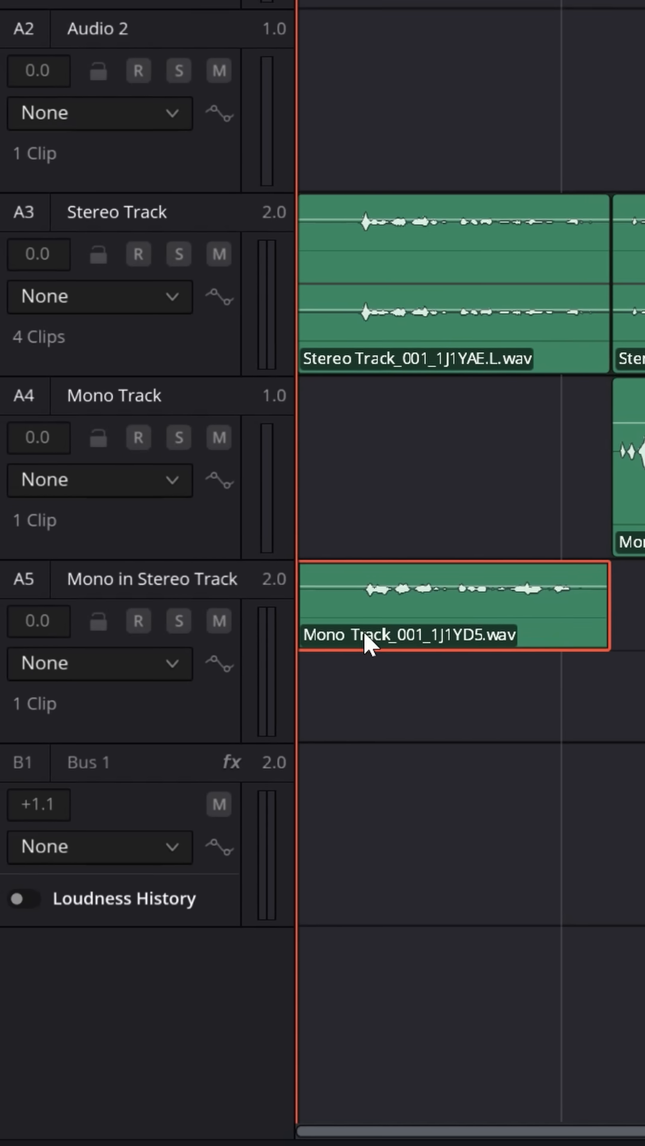
pyautogui.scroll(-3)
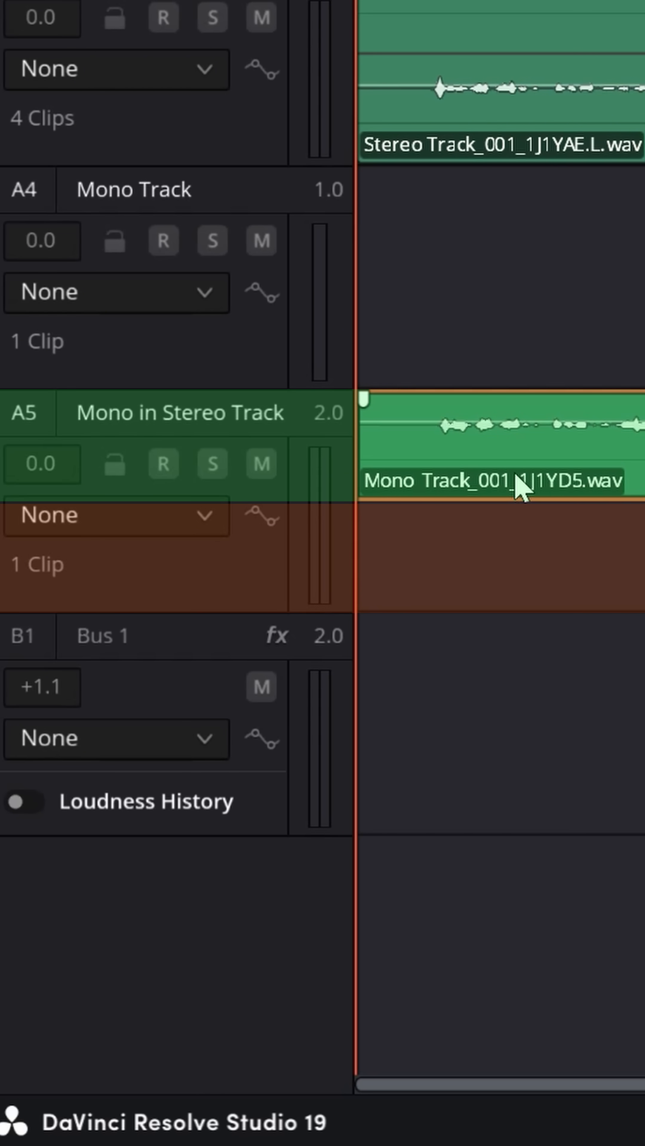
pyautogui.moveTo(561, 456)
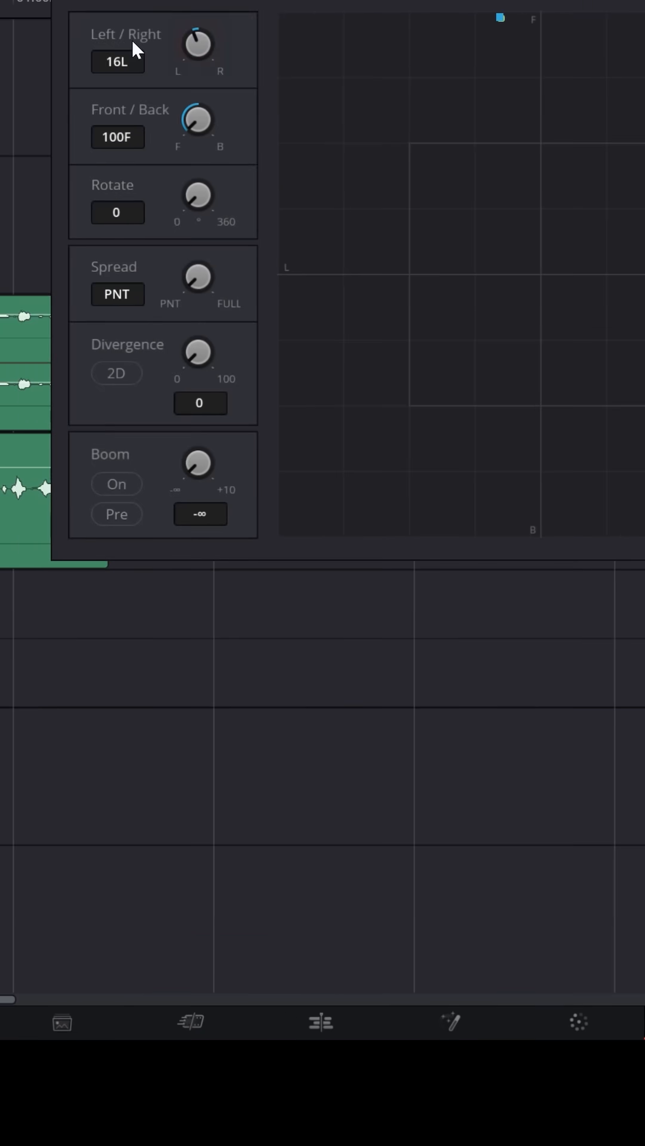
# Step: Drag the Left/Right pan knob from 16L to near centre at 2R
pyautogui.moveTo(197, 43); pyautogui.dragTo(121, 131)
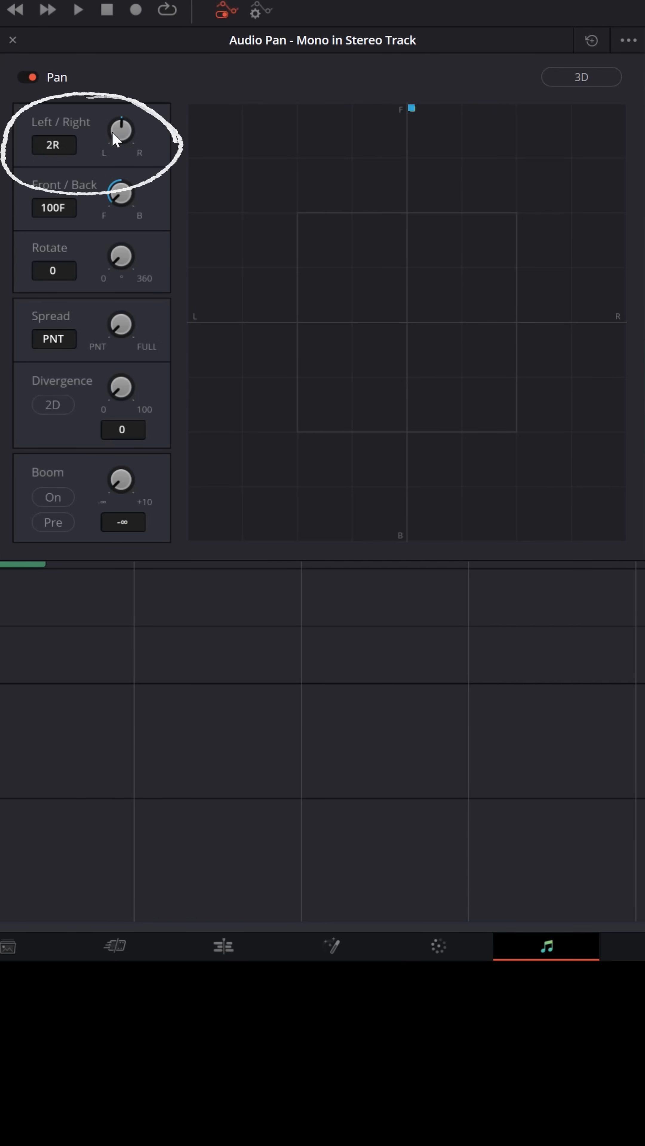